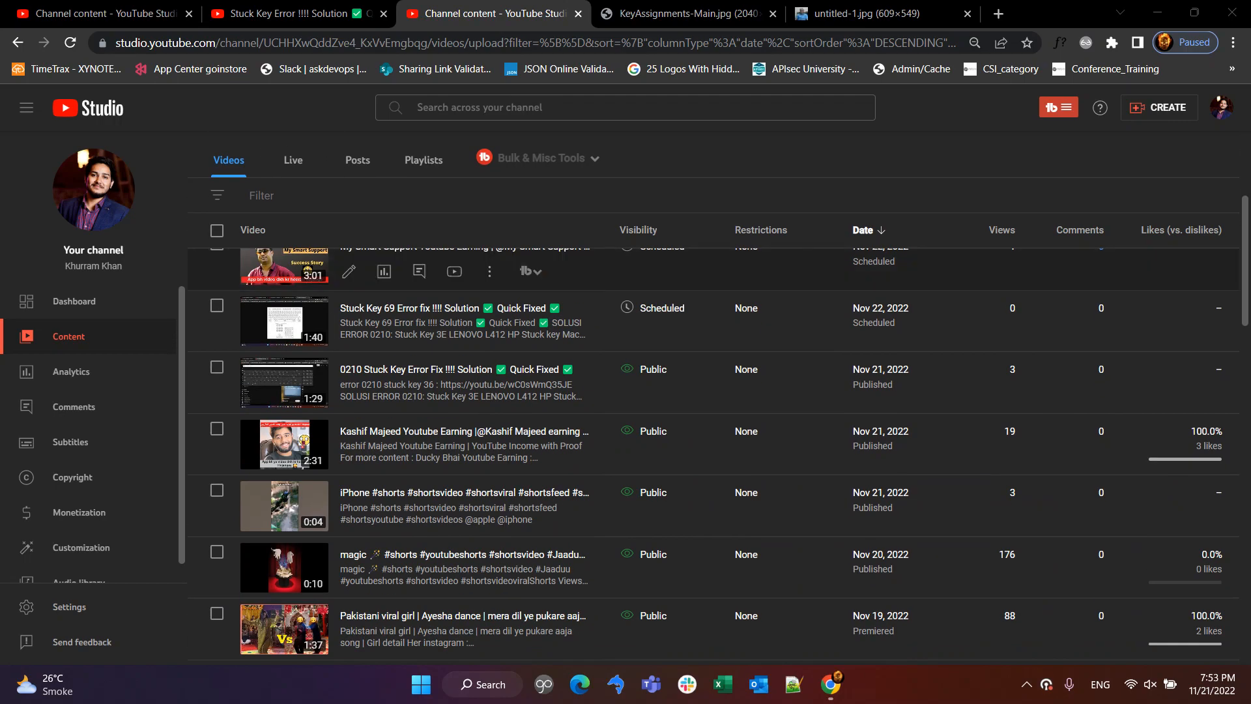
Switch to the 'Stuck Key Error !!!! Solution' tab to show its watch page
click(287, 14)
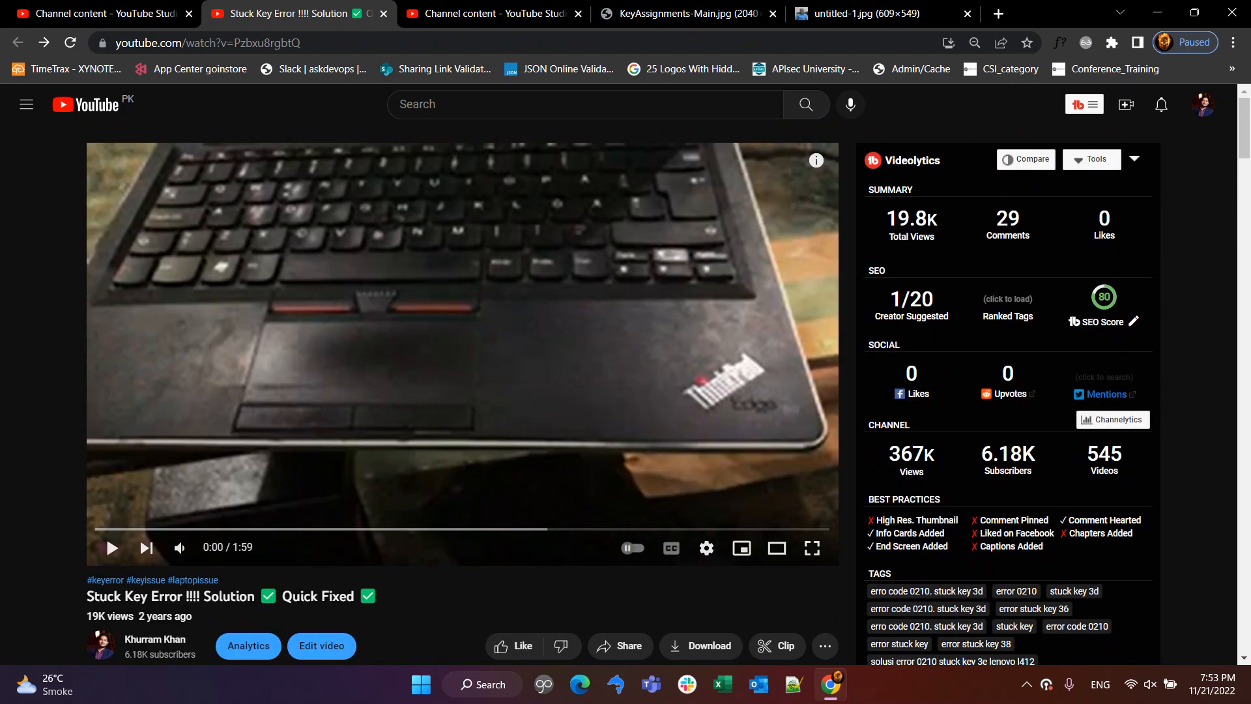
Scroll down to the comments and select '01' in the 'Key 01' request
scroll(down, 3)
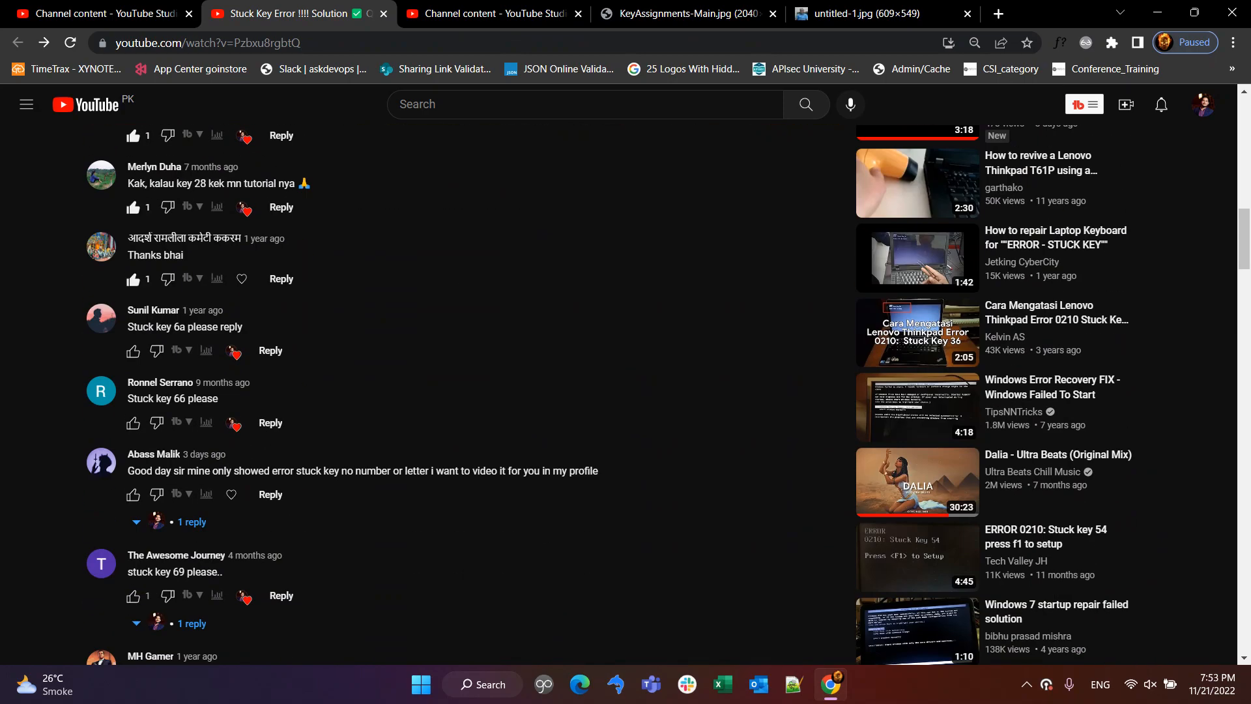
scroll(down, 3)
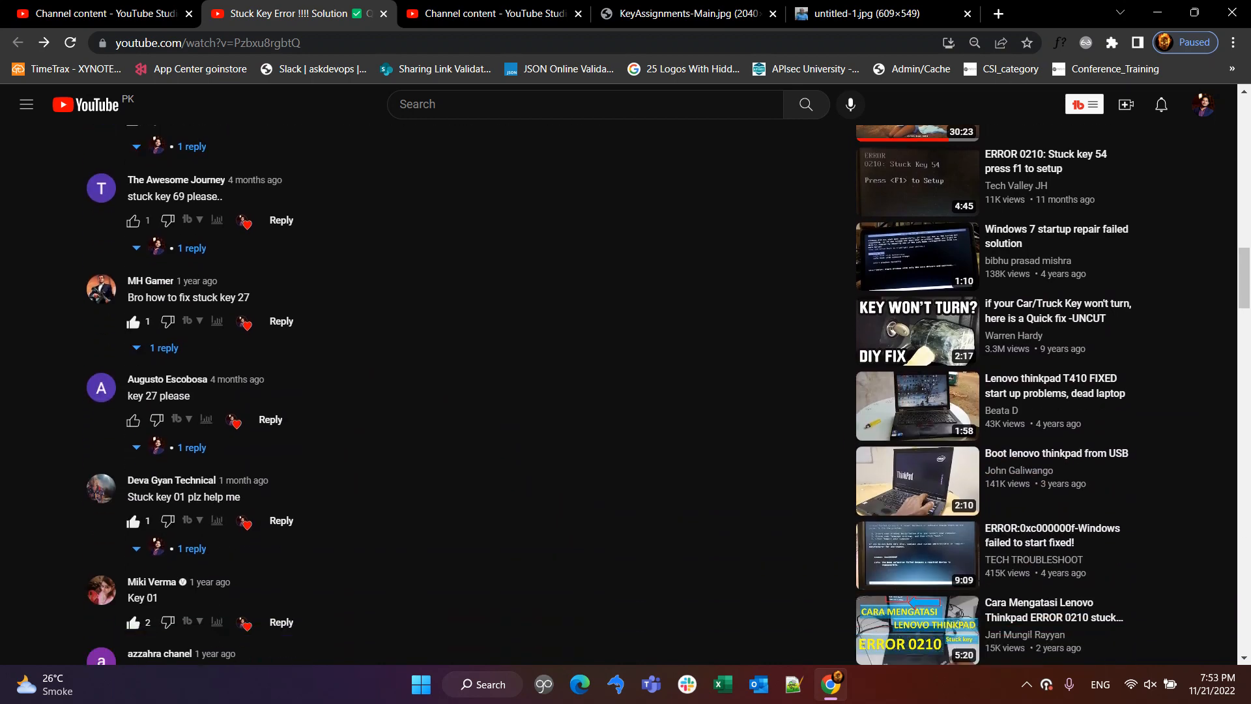
scroll(down, 3)
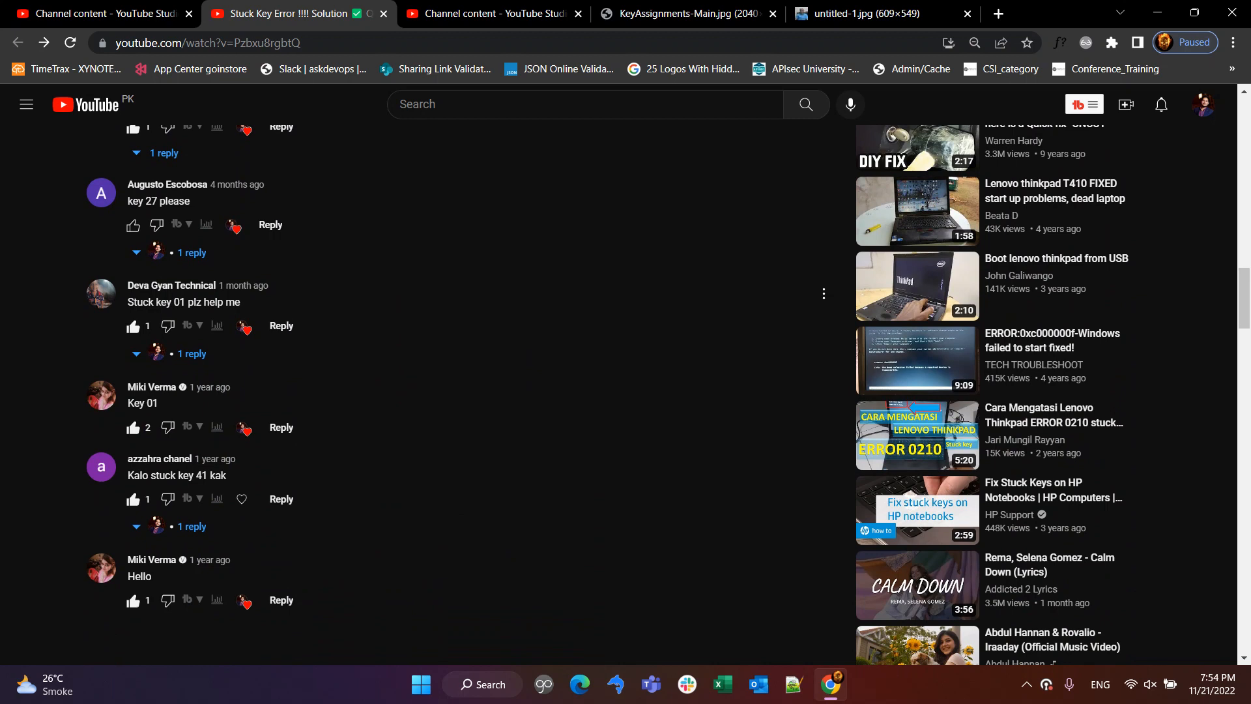
double_click(143, 402)
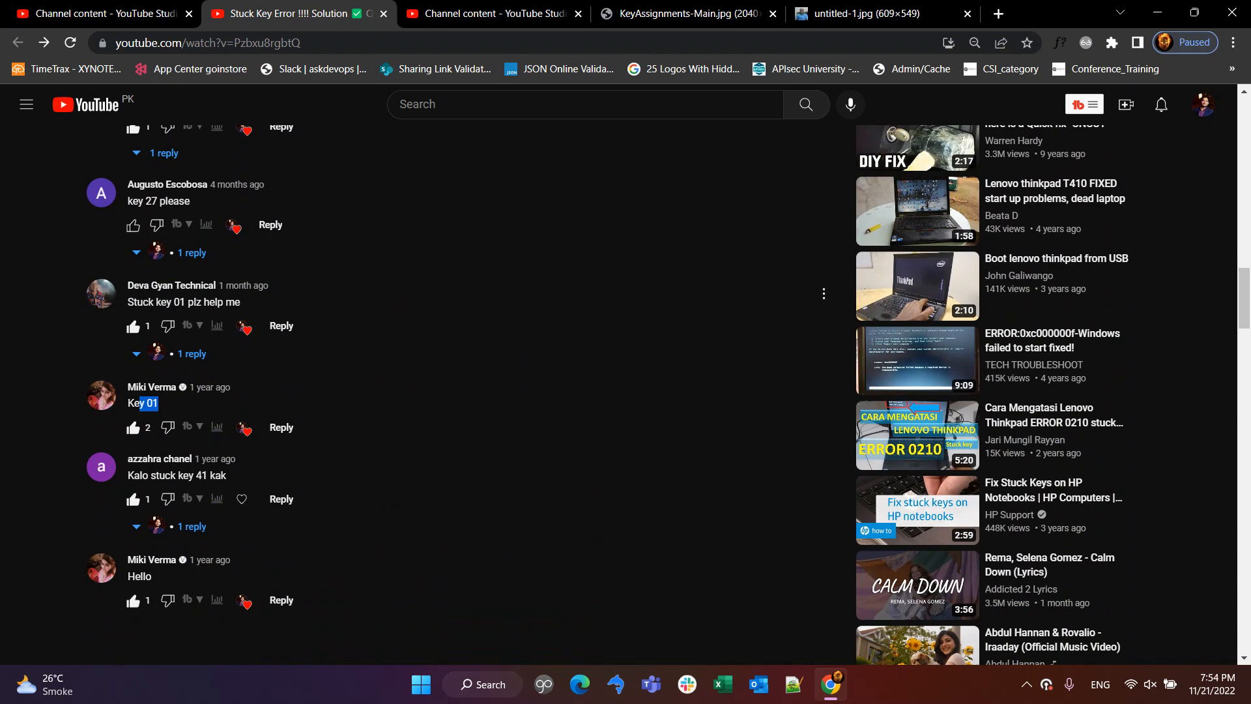
Compare the PIC32 keyboard layout chart with the plain scan-code chart
click(686, 14)
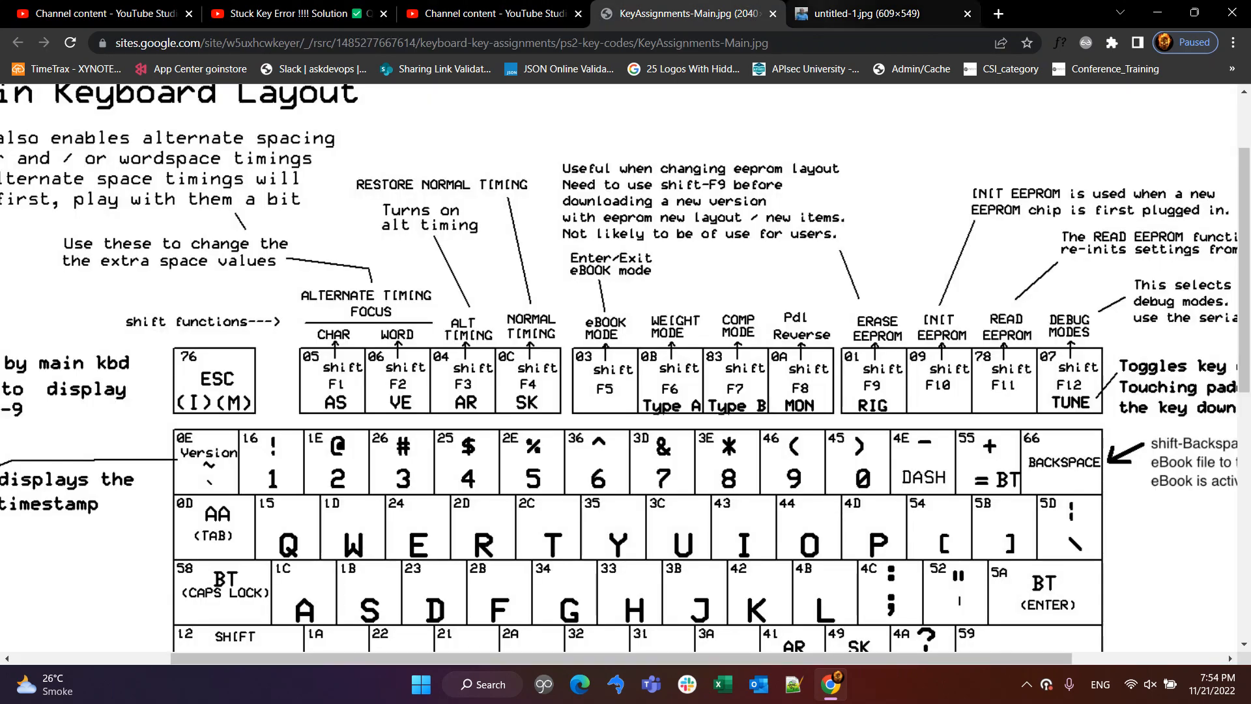
click(878, 14)
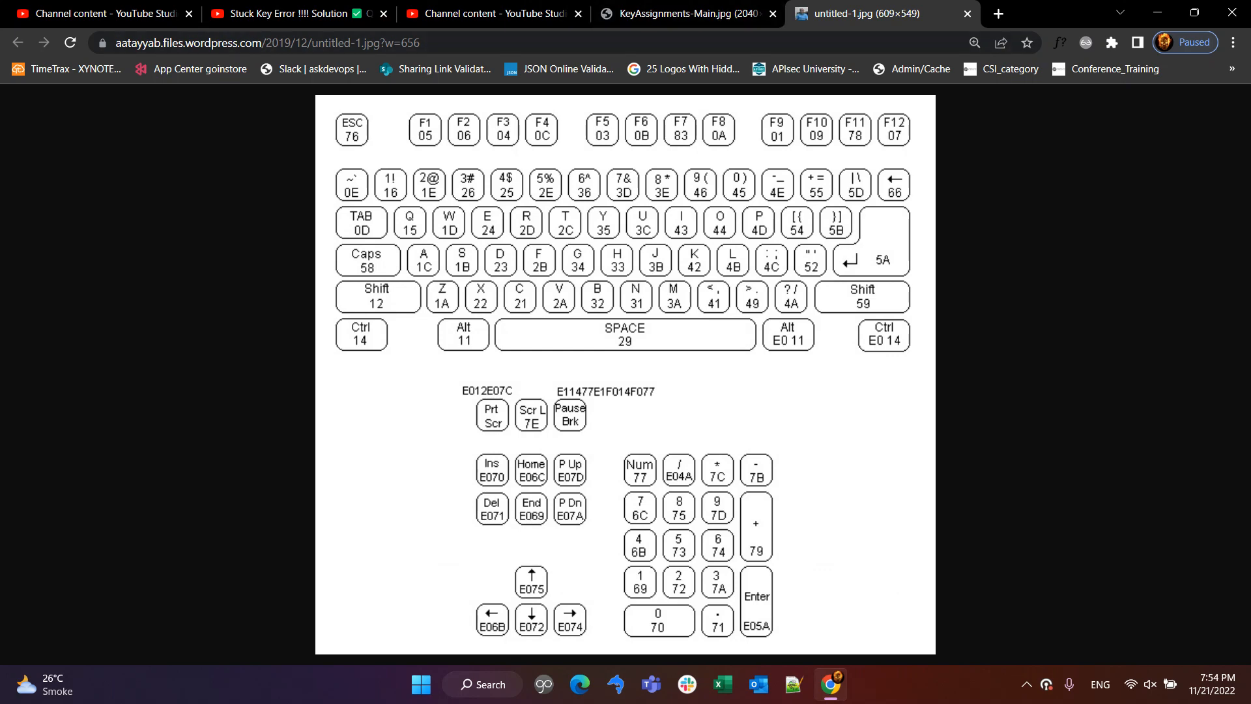
click(686, 14)
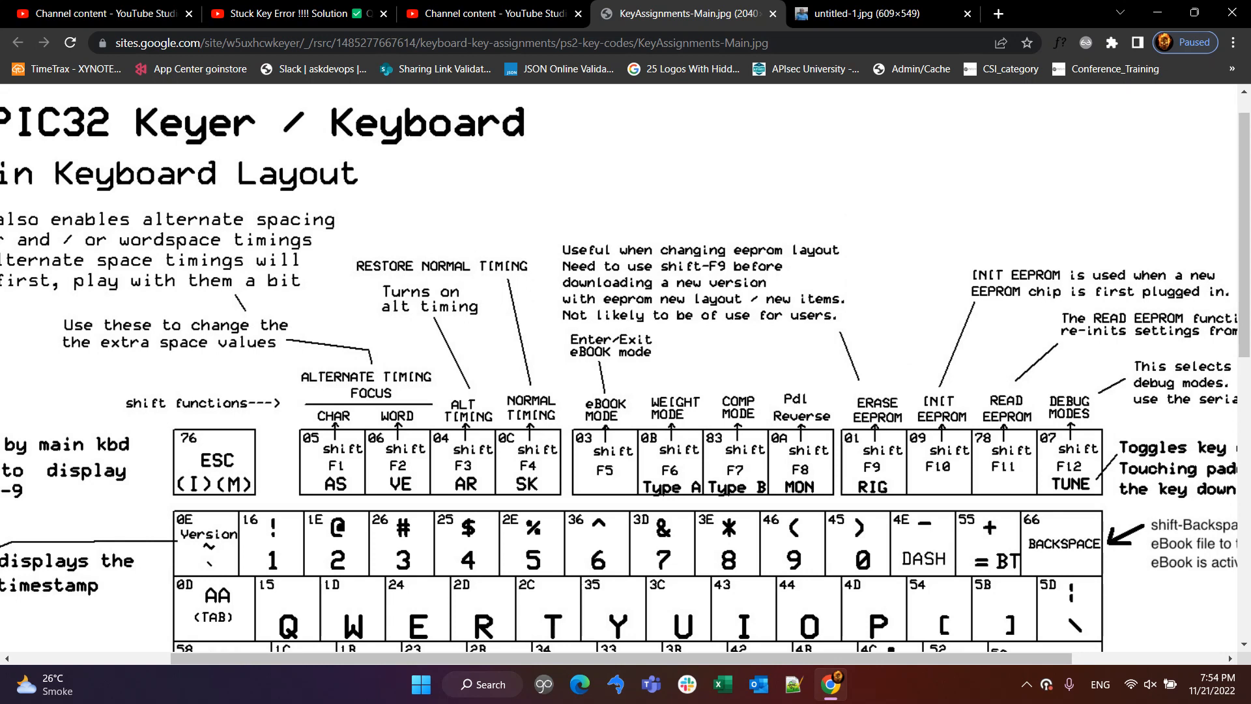
Flip between the channel video list and PIC32 chart, ending on the F9 = 01 chart
click(487, 13)
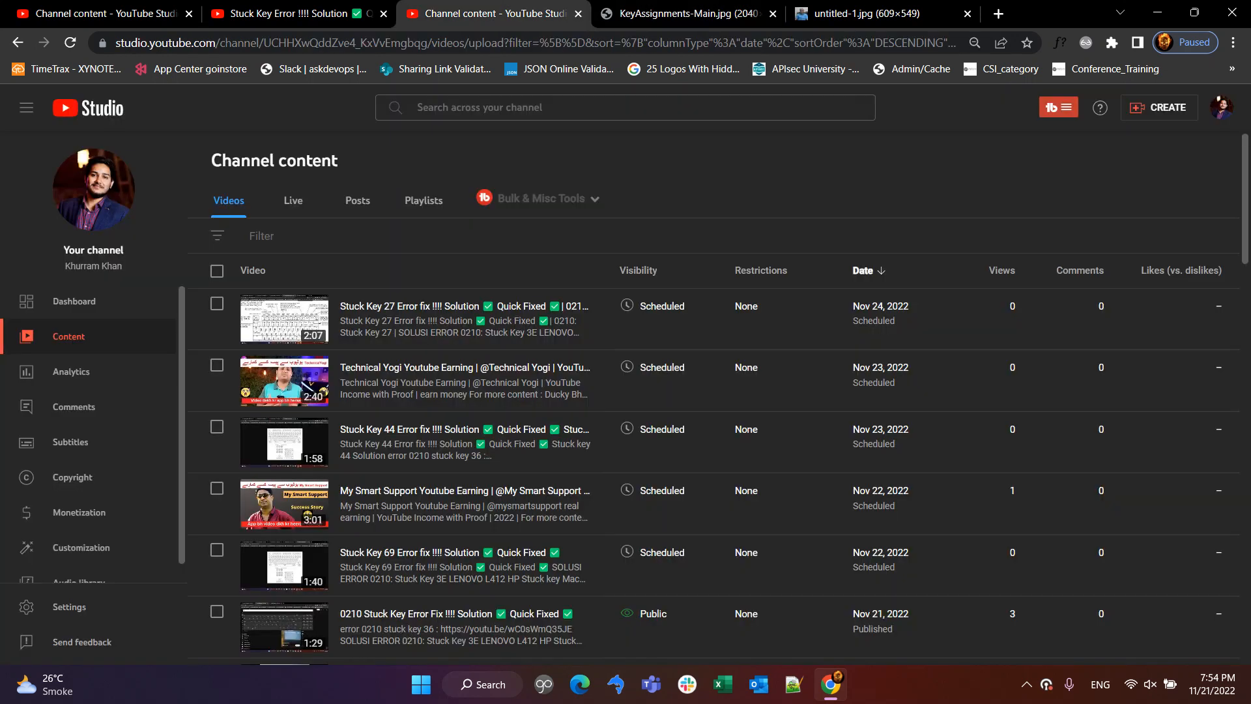
click(682, 14)
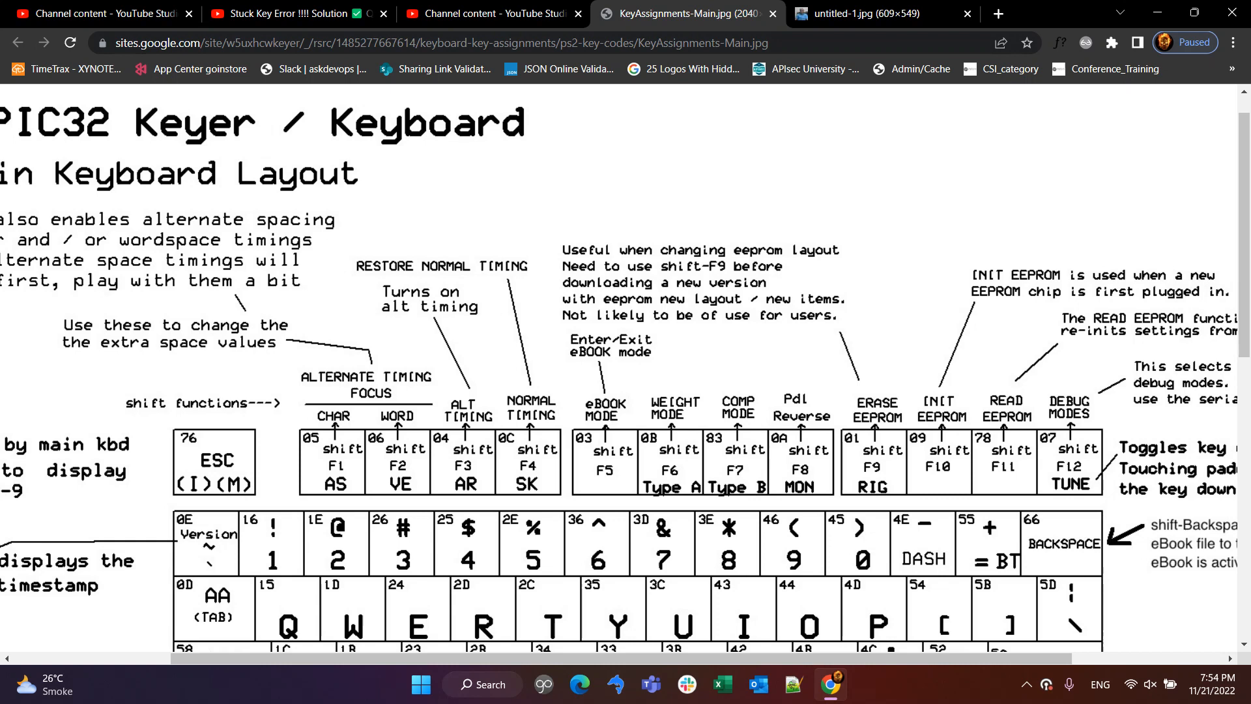
click(487, 14)
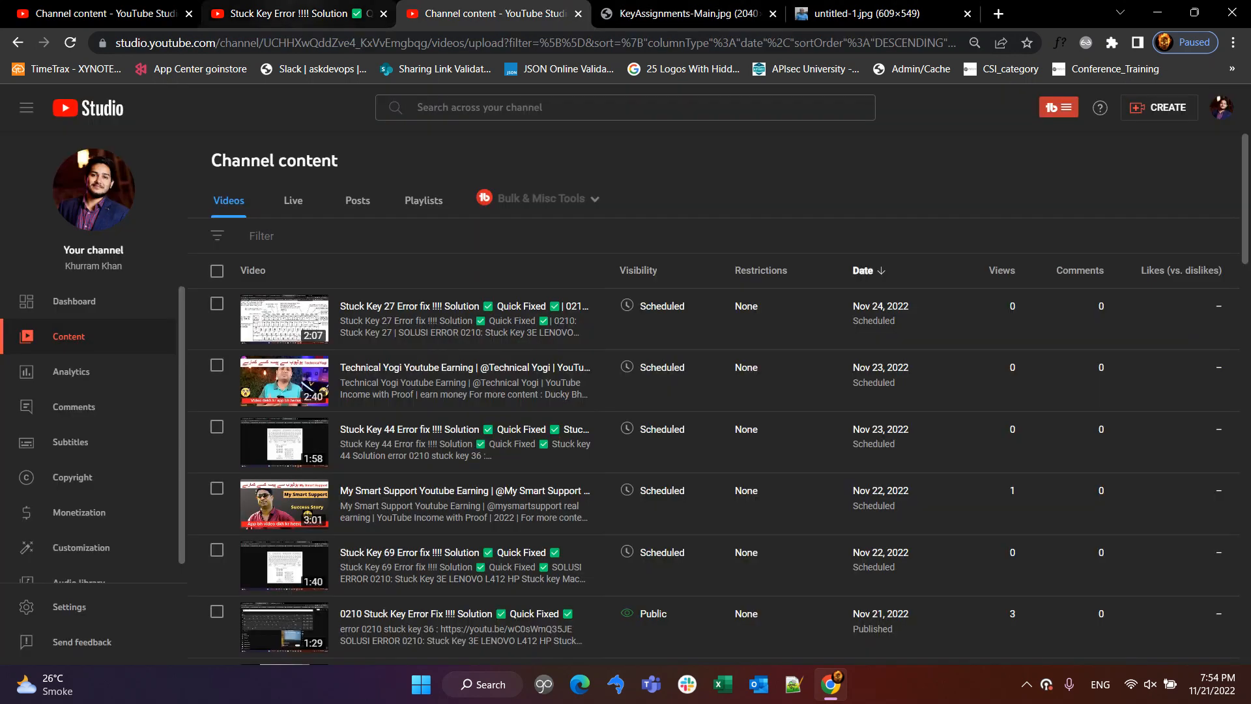
click(857, 14)
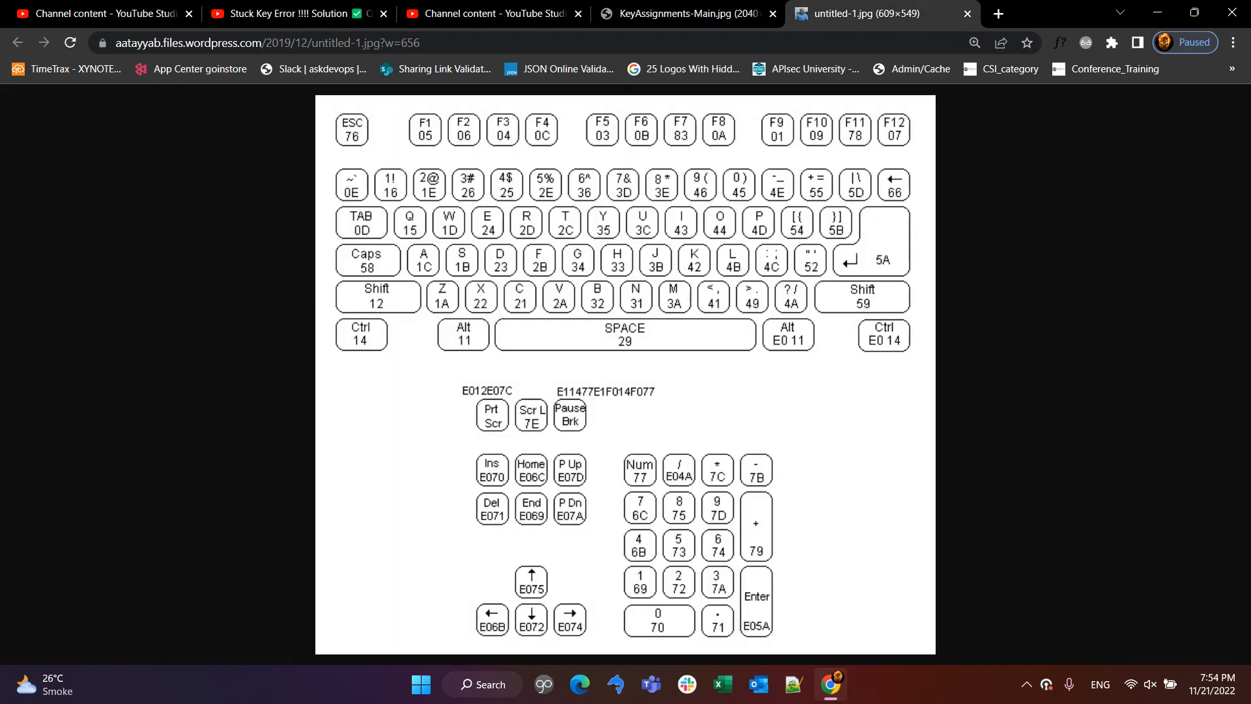